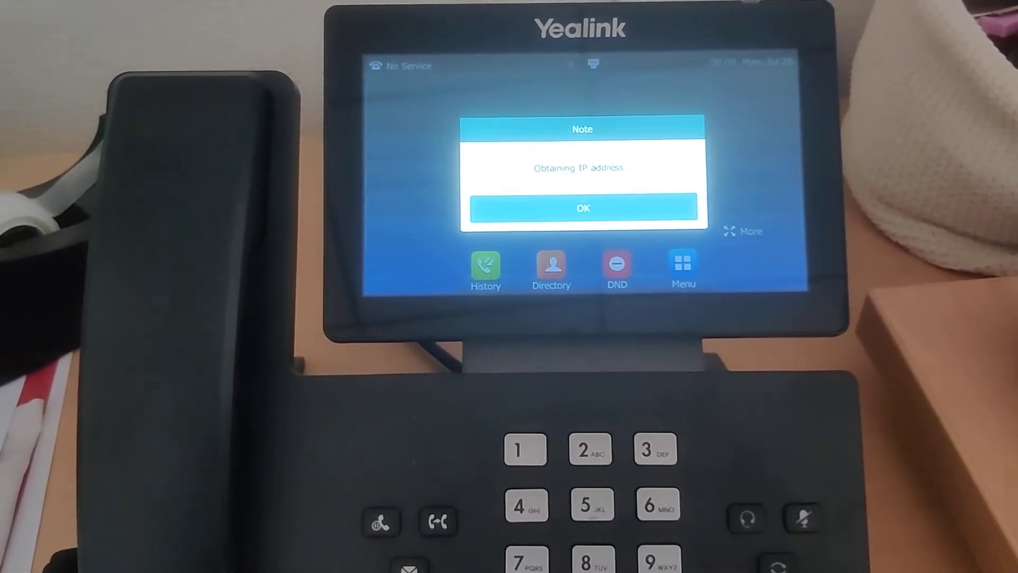
Step: Dismiss the IP notice, confirm IPv4 address 192.168.1.10 on Status, and return home
click(582, 208)
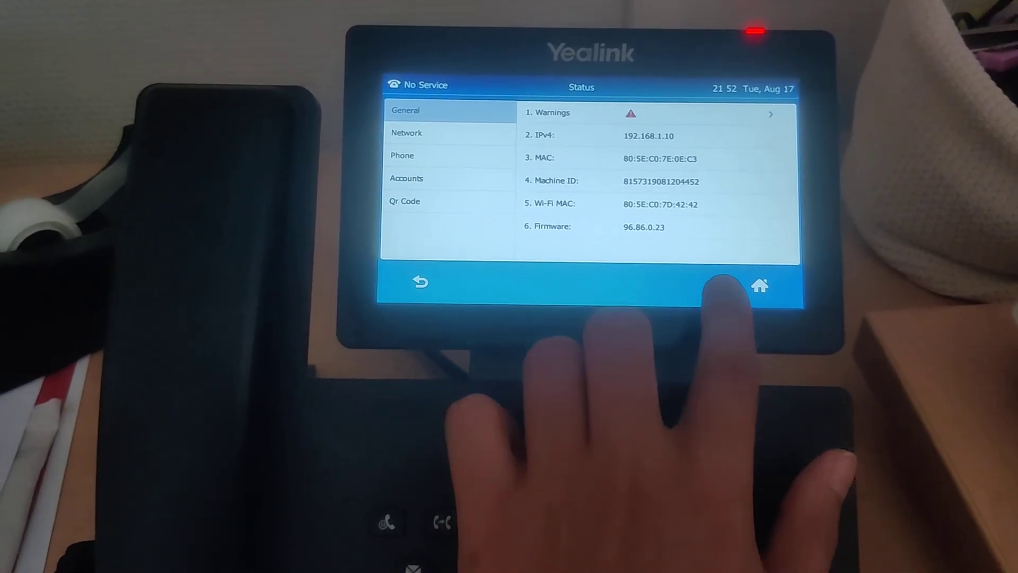
click(760, 285)
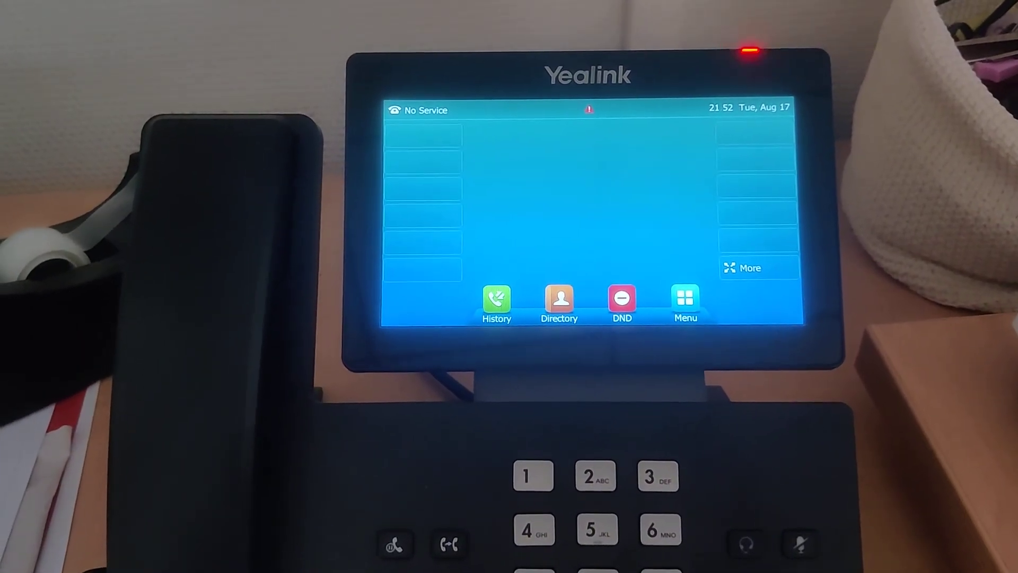